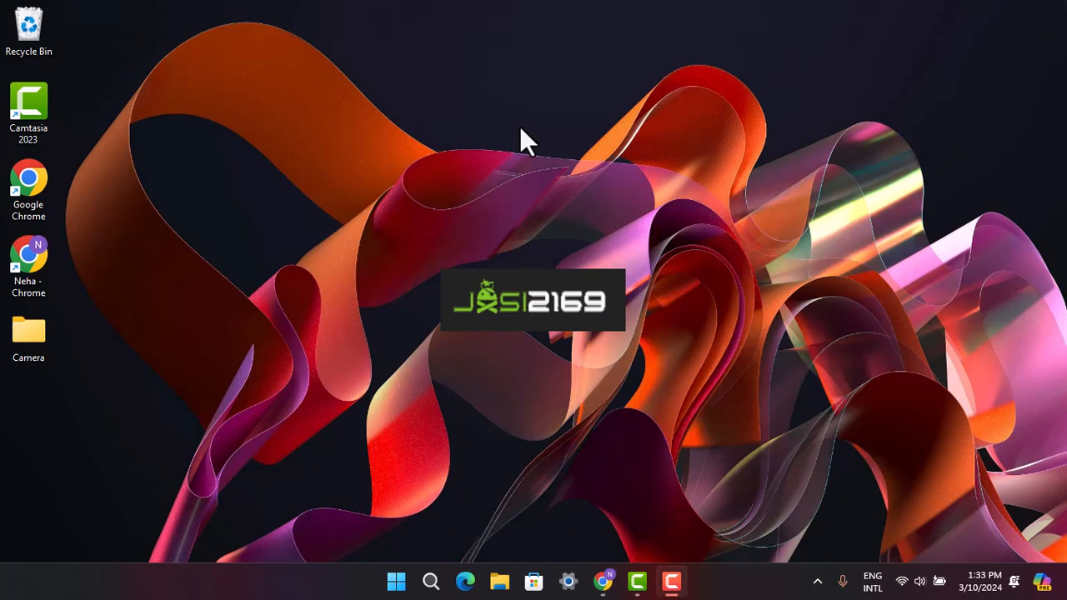
pyautogui.moveTo(653, 593)
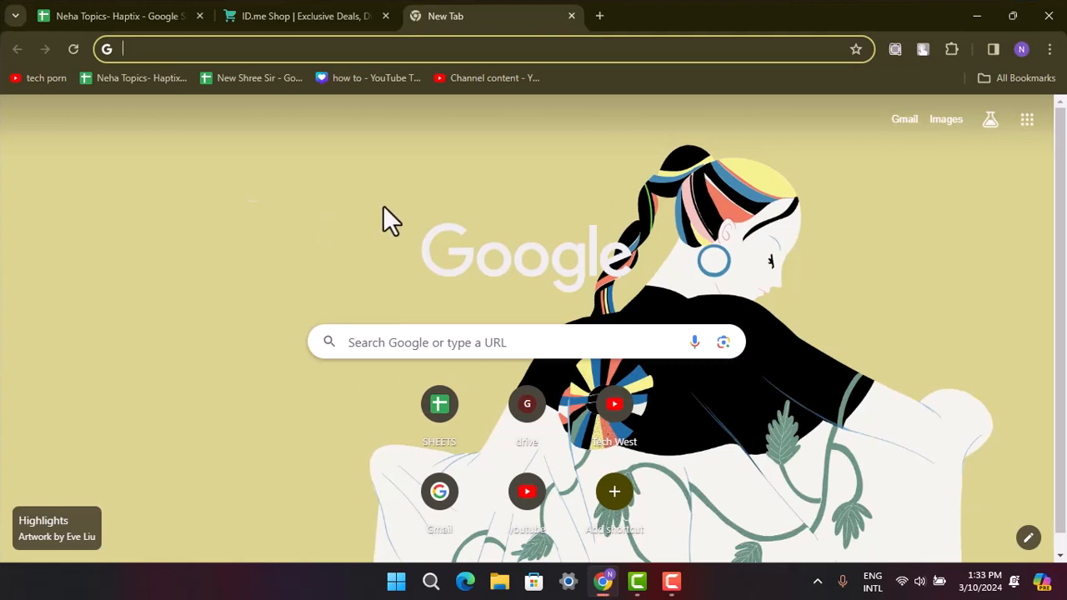
pyautogui.moveTo(150, 159)
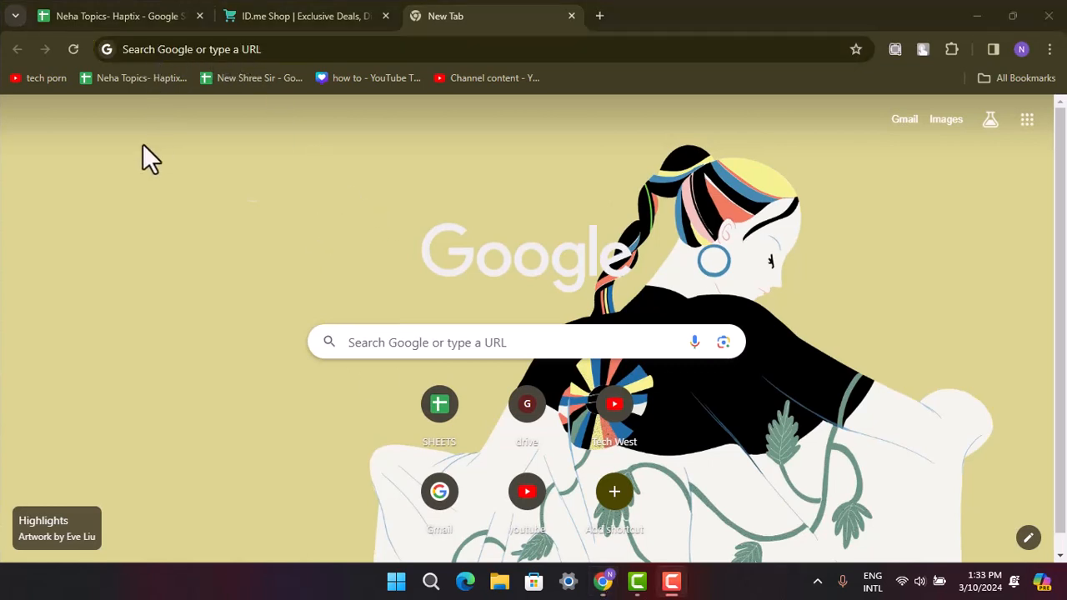
# Go to the My Account overview from the ID.me shop page's account menu
pyautogui.click(303, 17)
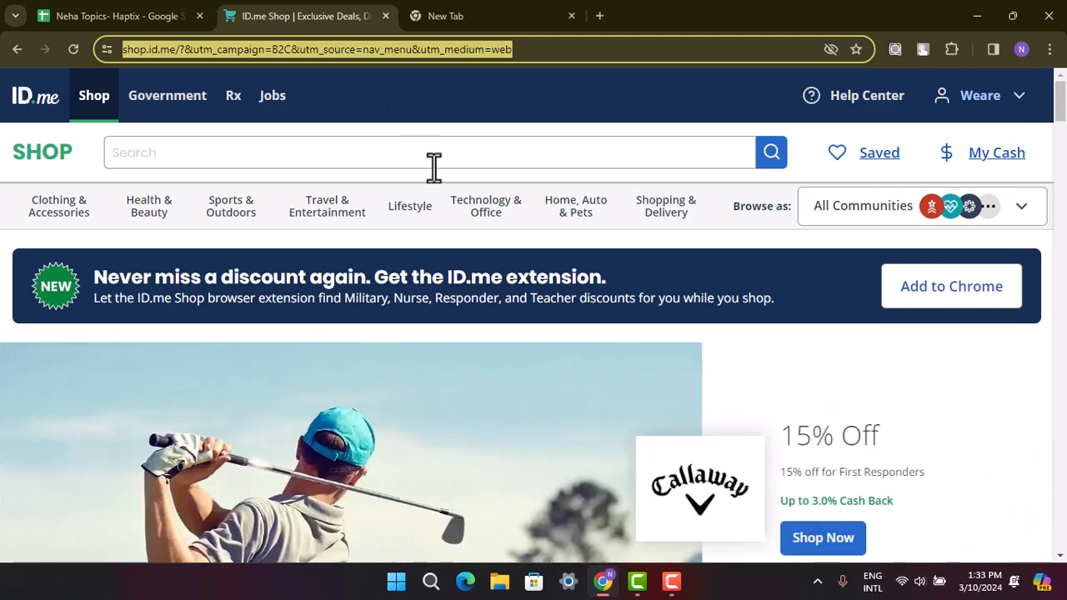
pyautogui.moveTo(857, 341)
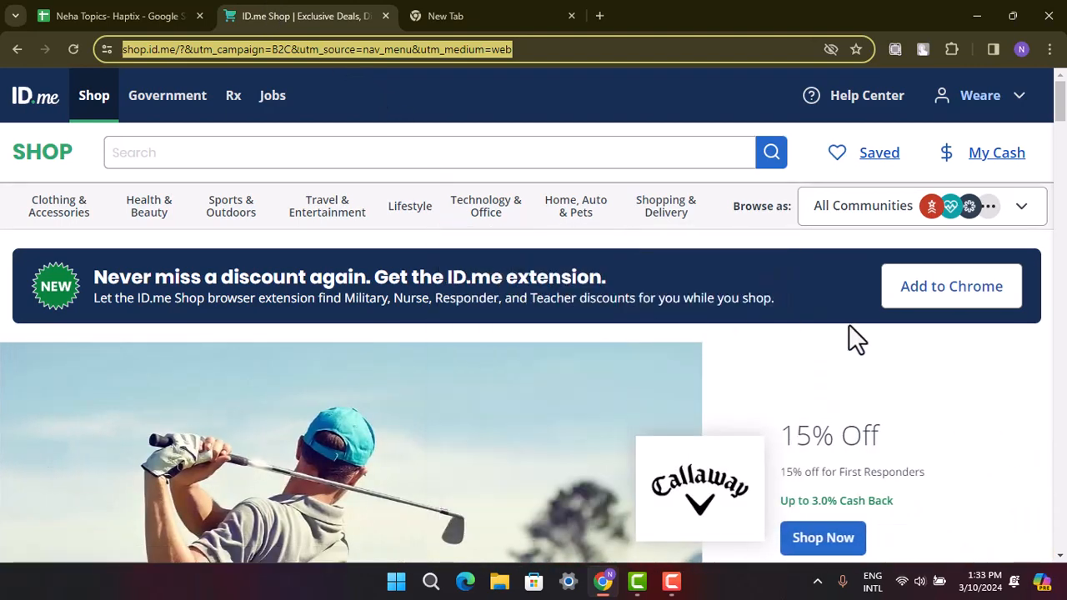
pyautogui.click(980, 95)
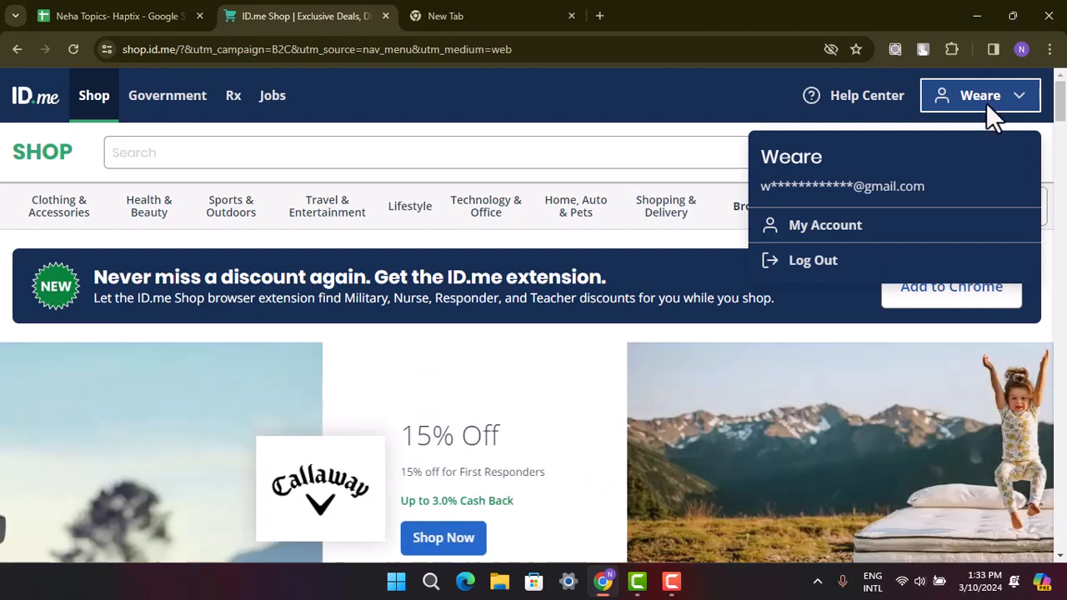
pyautogui.click(825, 225)
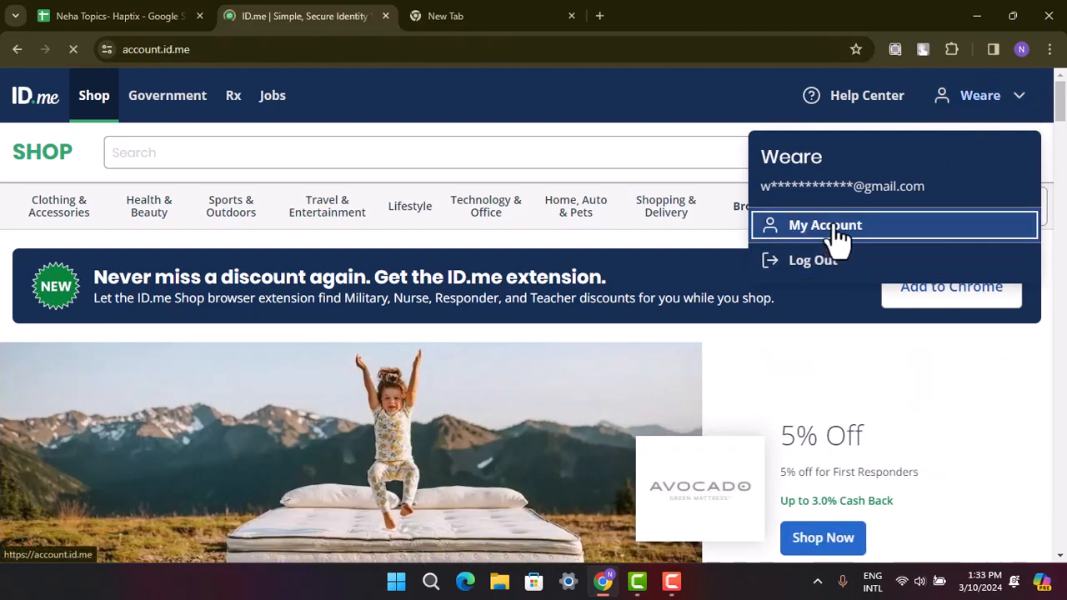
pyautogui.click(823, 225)
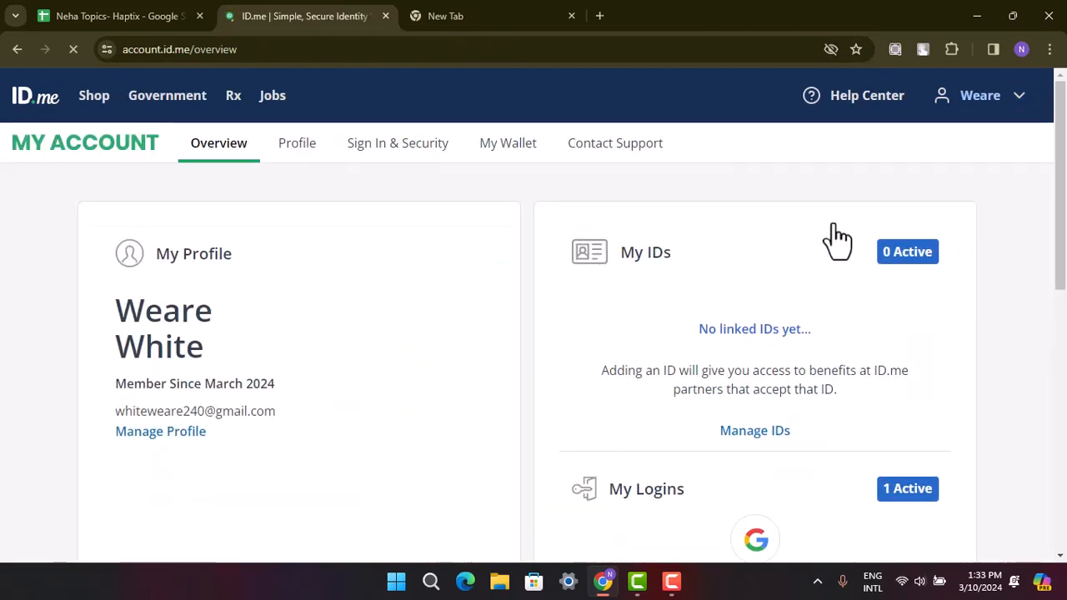
pyautogui.scroll(-3)
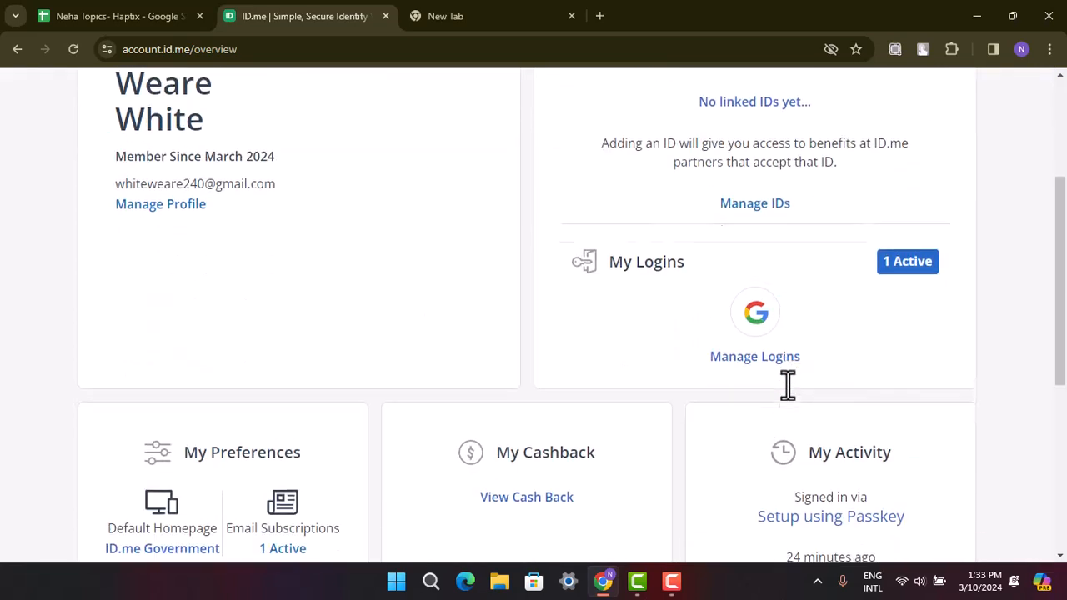
pyautogui.scroll(3)
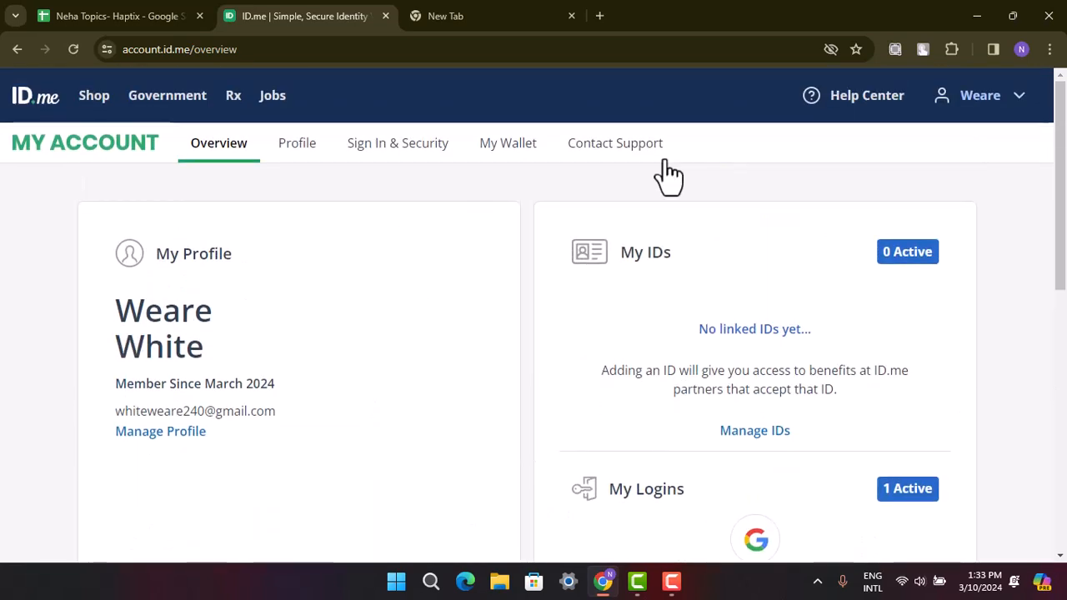
# Reach the Change Password form under Sign In & Security
pyautogui.click(397, 143)
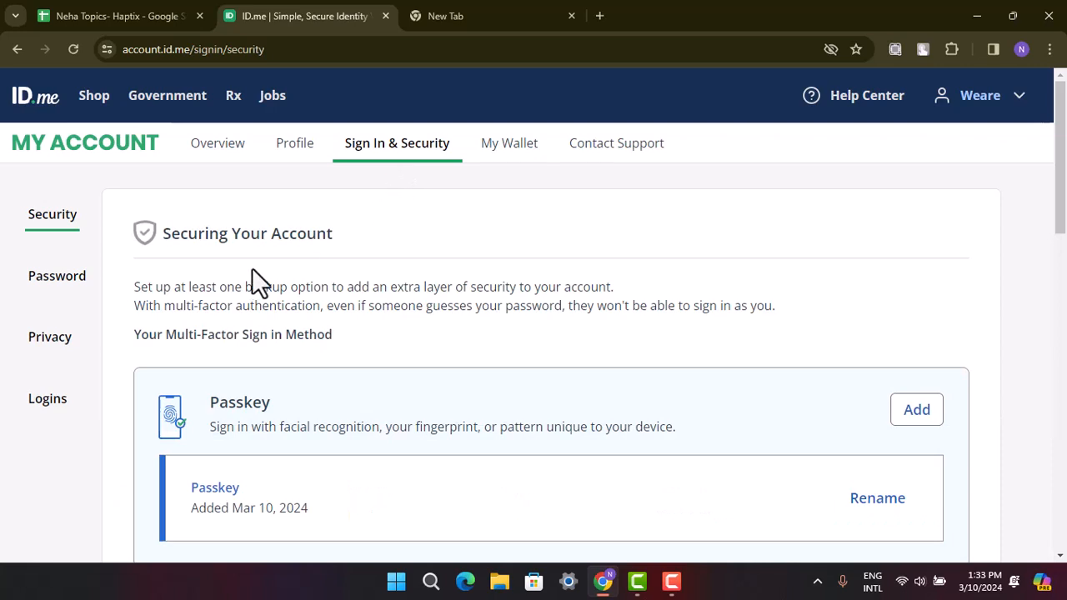
pyautogui.click(57, 277)
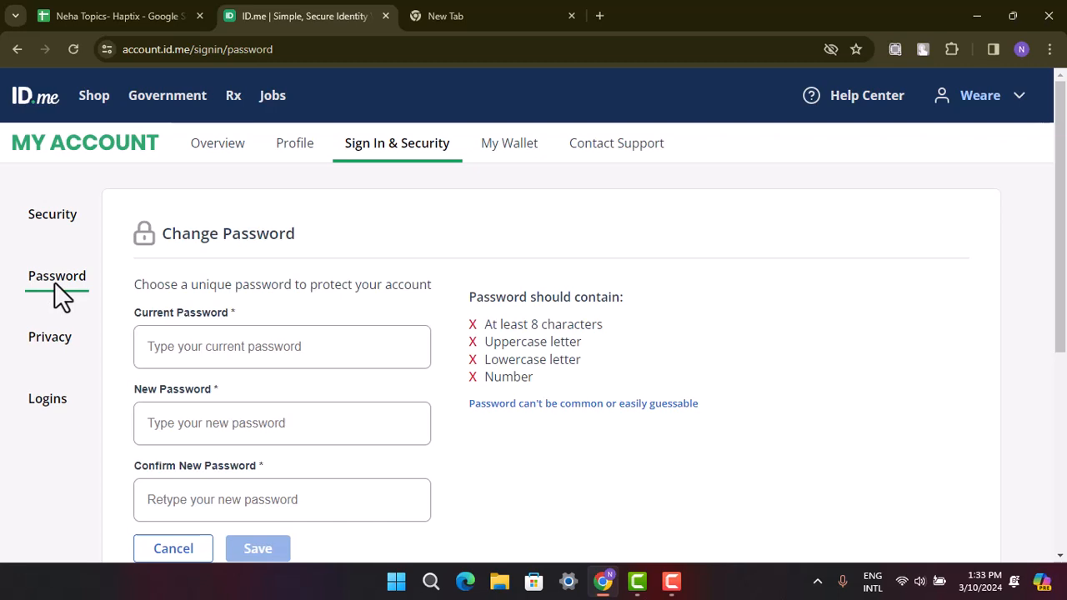
pyautogui.click(282, 345)
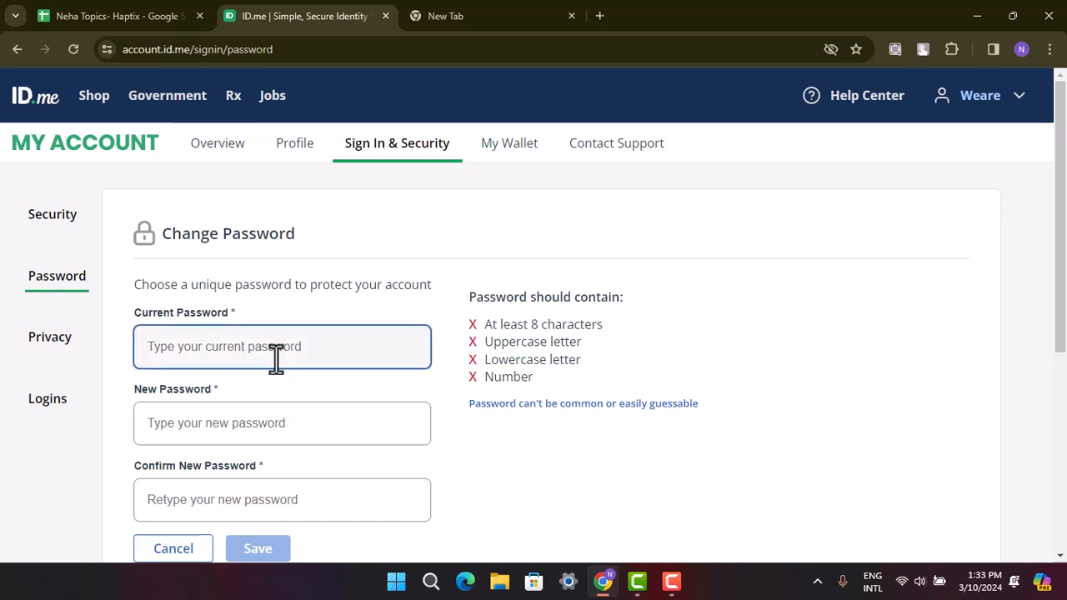
pyautogui.scroll(-3)
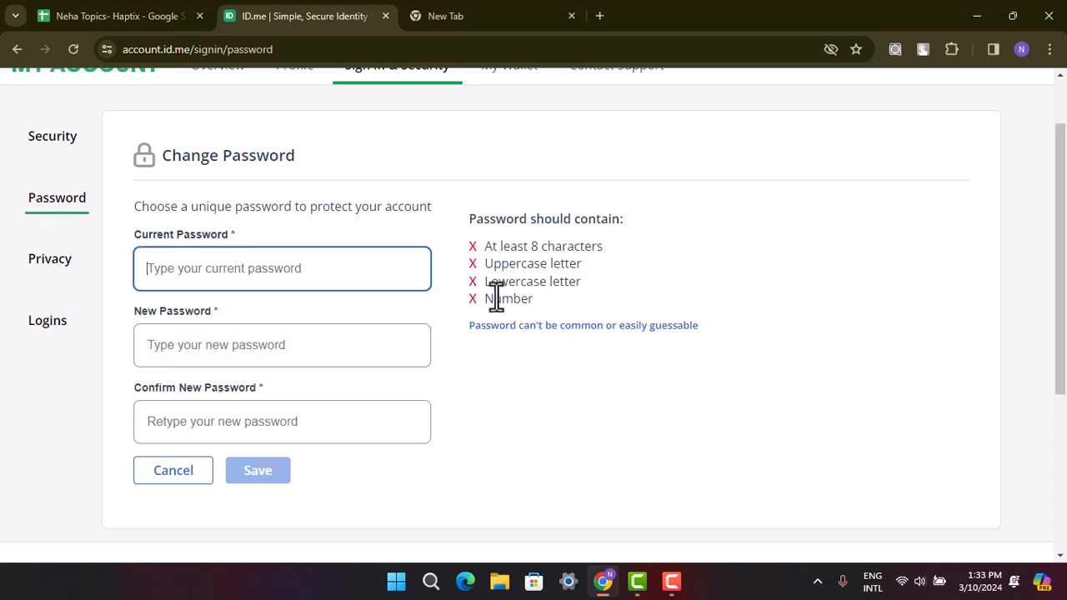
pyautogui.moveTo(257, 470)
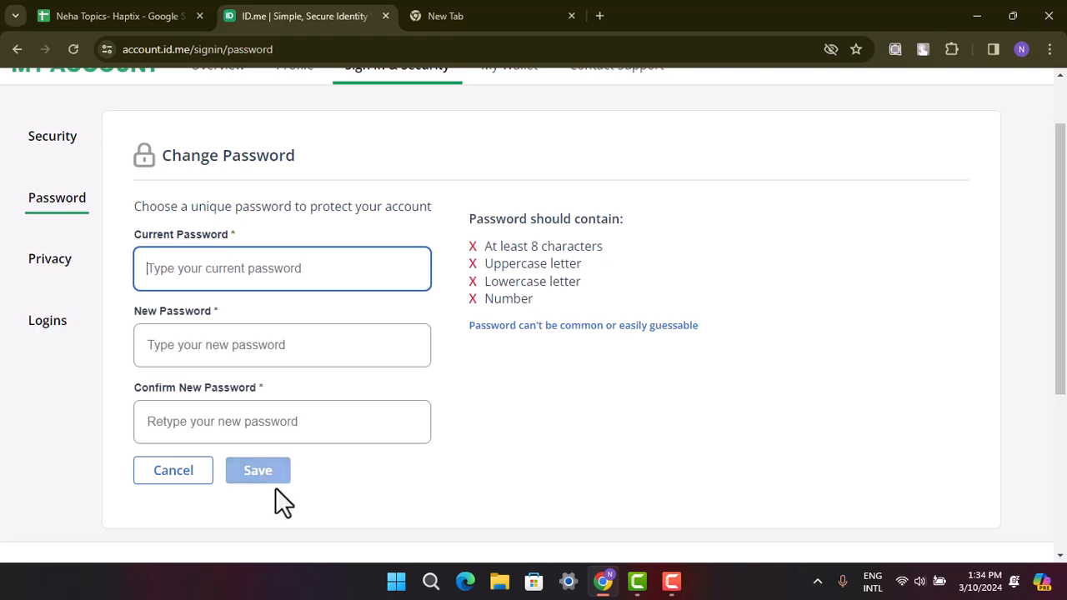
pyautogui.moveTo(280, 509)
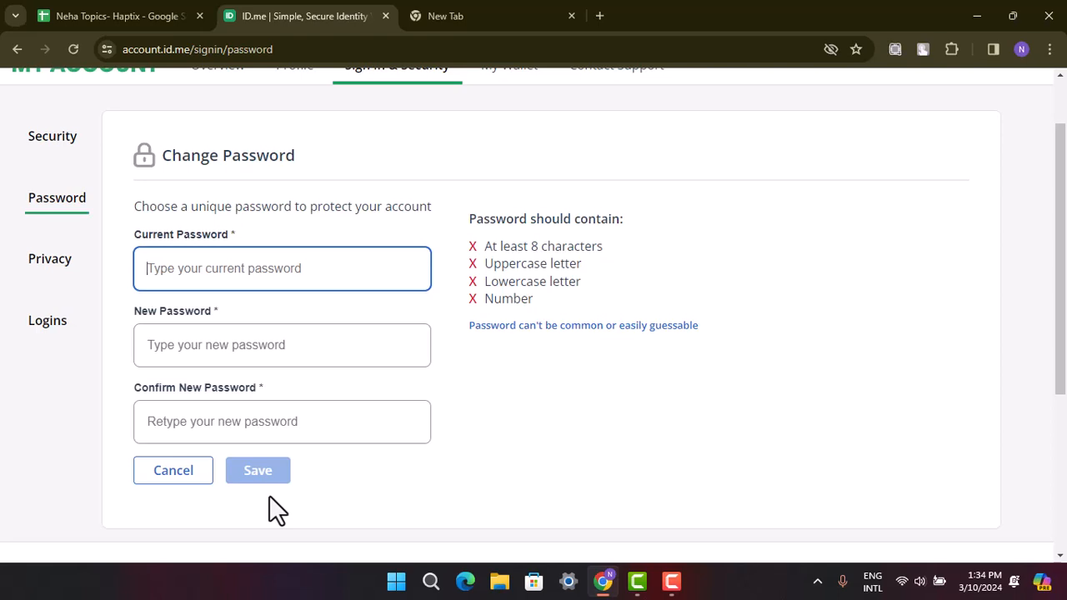